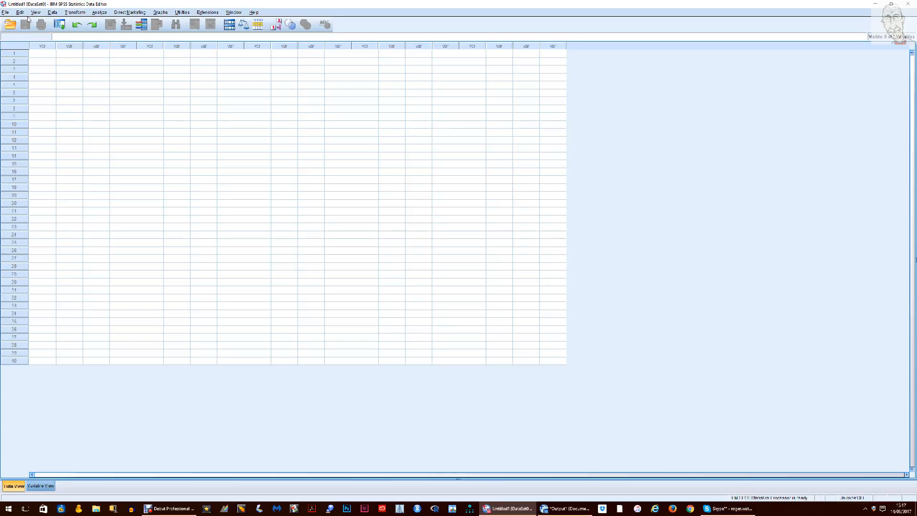
mouse_move(31, 169)
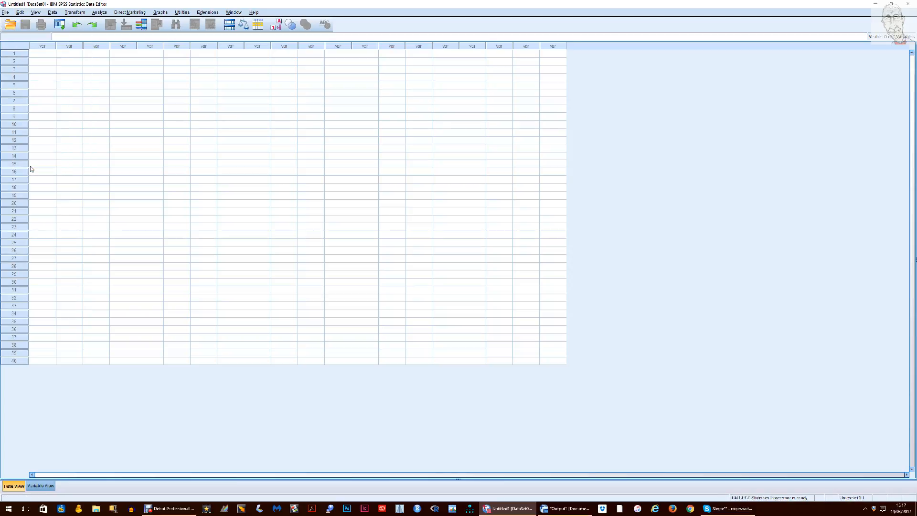
mouse_move(144, 121)
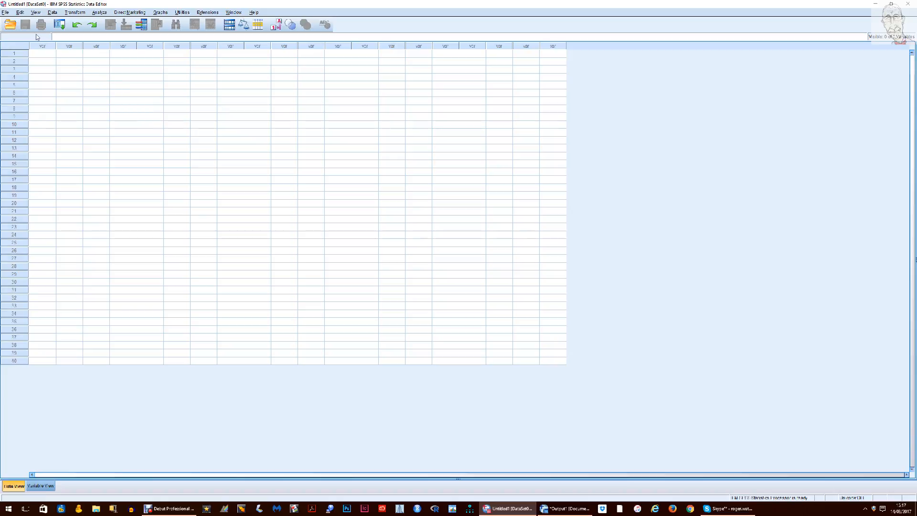
Show the Edit menu's editing commands from the empty Data Editor
click(20, 12)
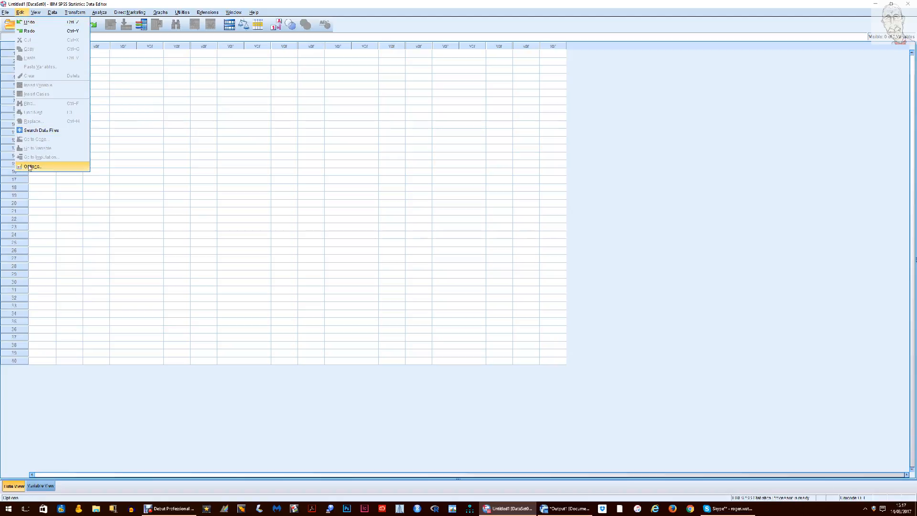
Reach the Language settings inside the Options dialog
click(30, 166)
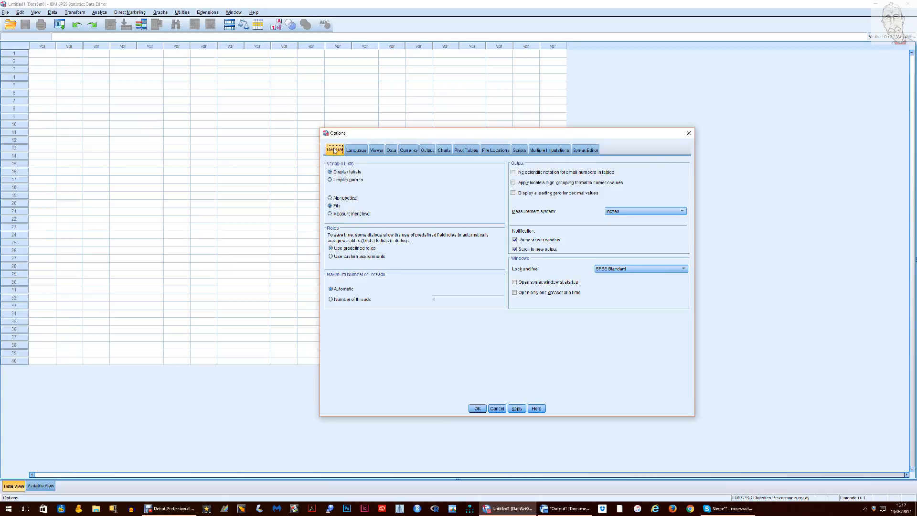
mouse_move(344, 317)
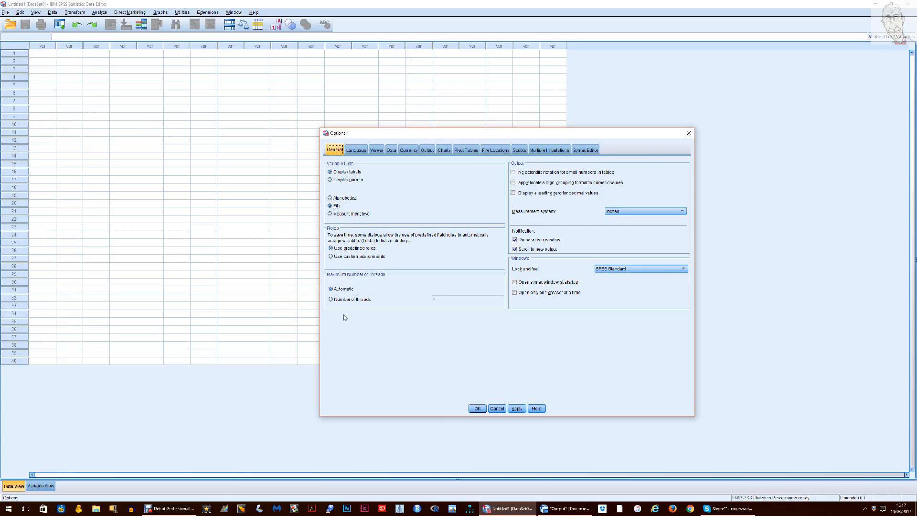
mouse_move(583, 353)
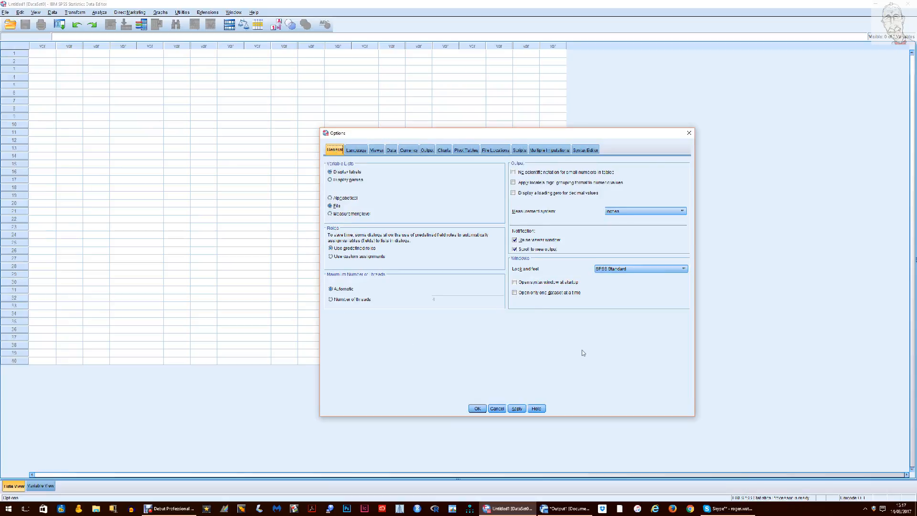
mouse_move(574, 341)
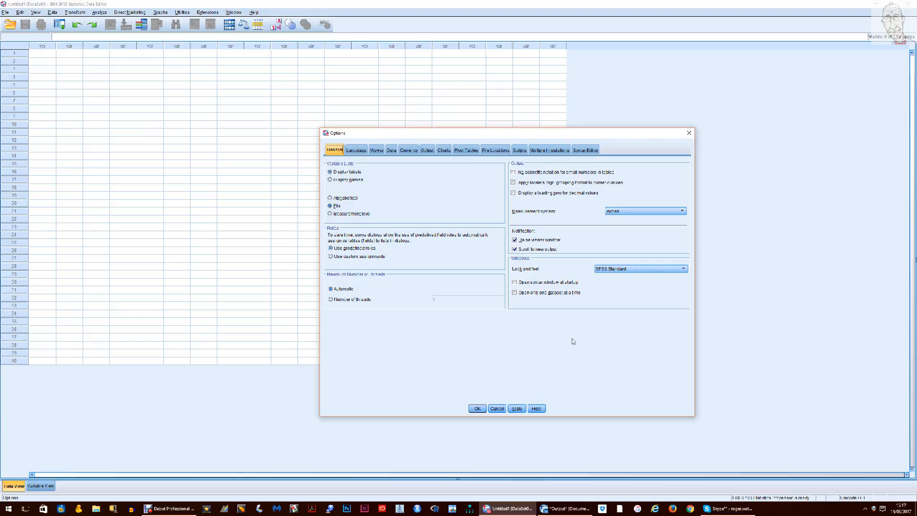
click(356, 150)
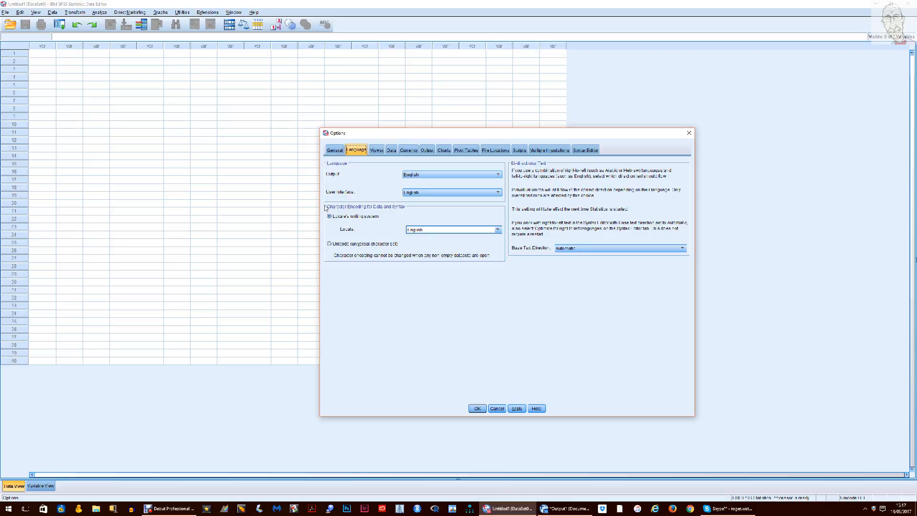
mouse_move(403, 210)
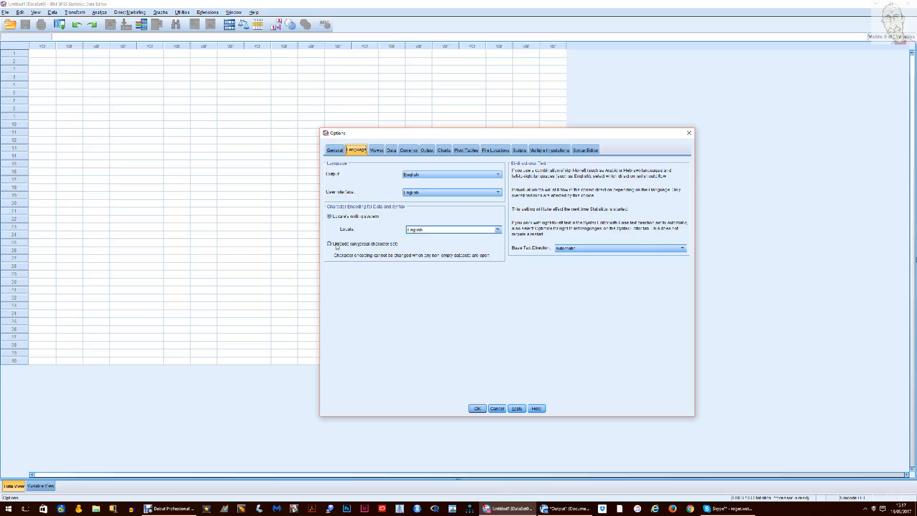
Switch character encoding to Locale's writing system (Unicode off) and confirm with OK
click(329, 217)
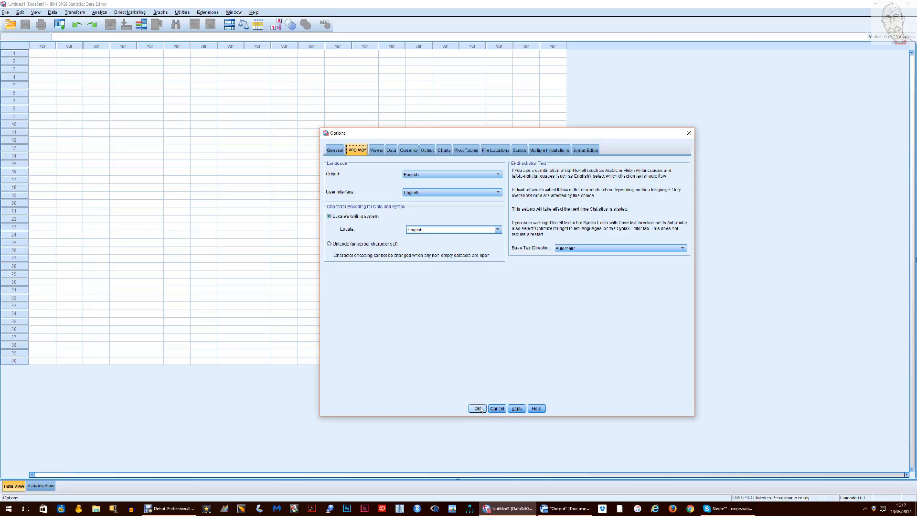
click(476, 408)
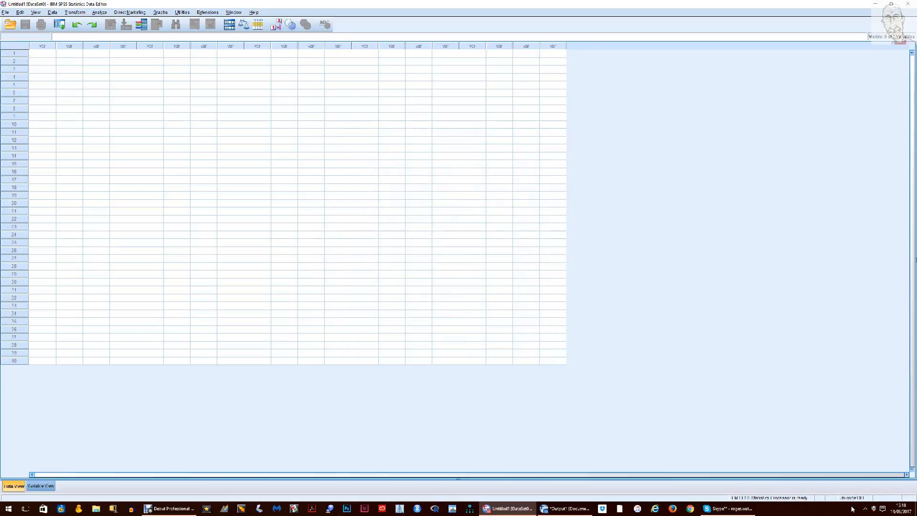
mouse_move(525, 332)
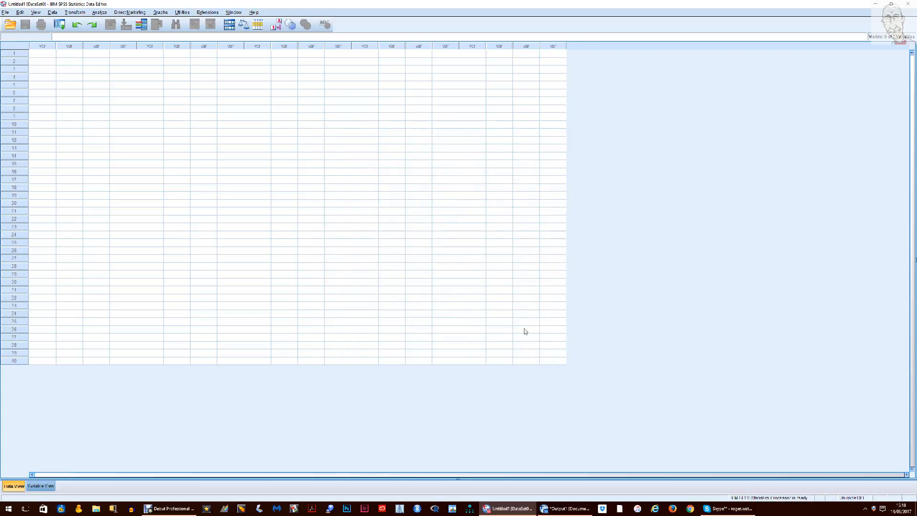
mouse_move(602, 312)
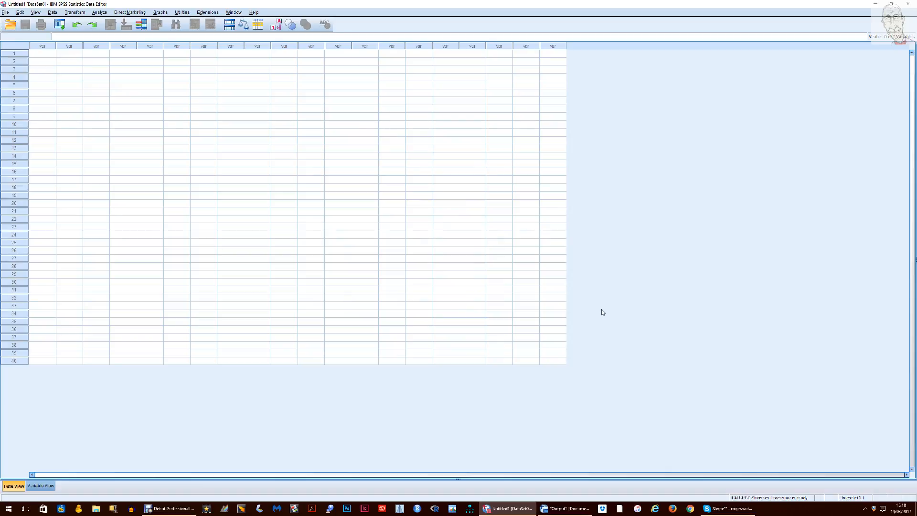
mouse_move(601, 310)
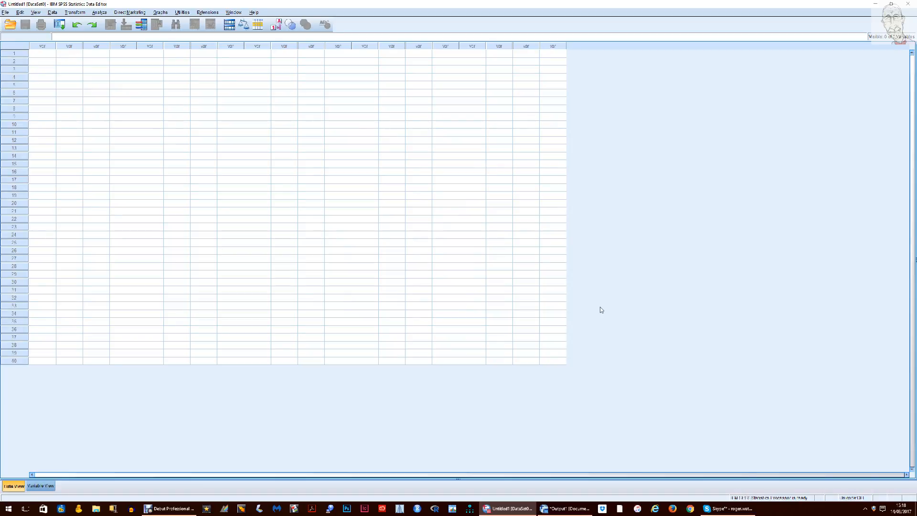
mouse_move(603, 311)
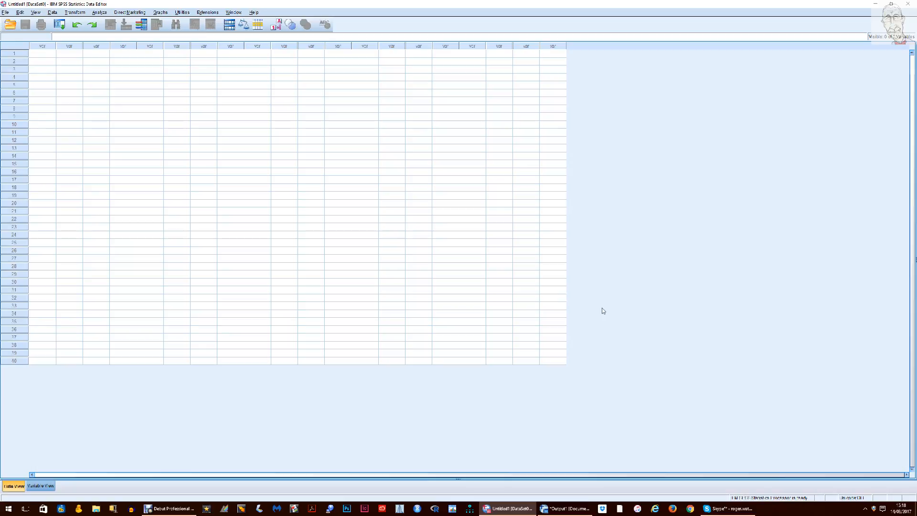